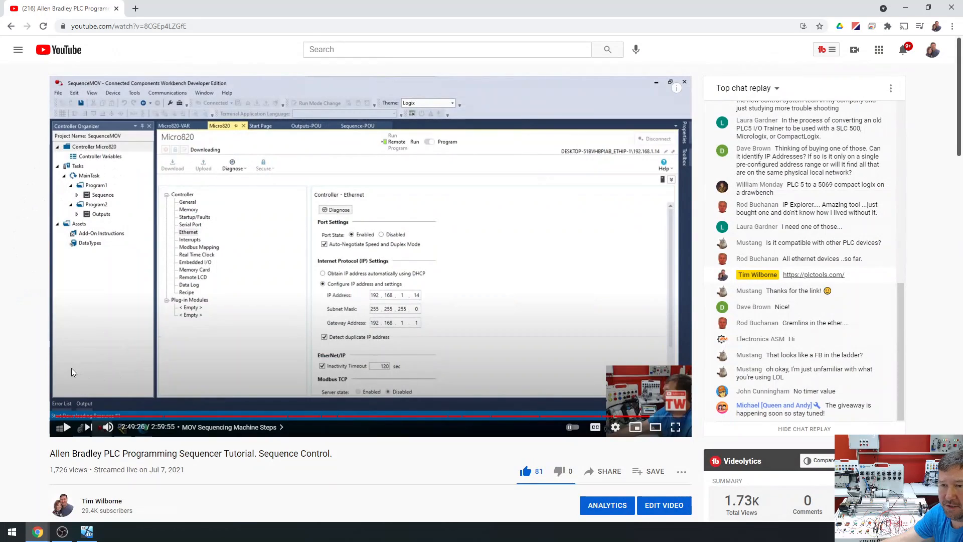
# - Scroll the tutorial page down to the viewer comment about changing a coil's type
pyautogui.scroll(-3)
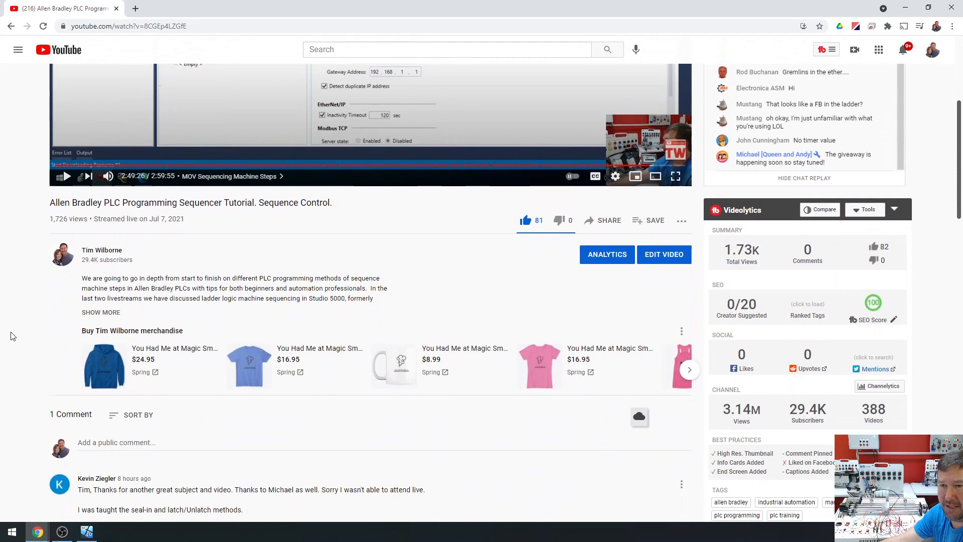
pyautogui.scroll(-3)
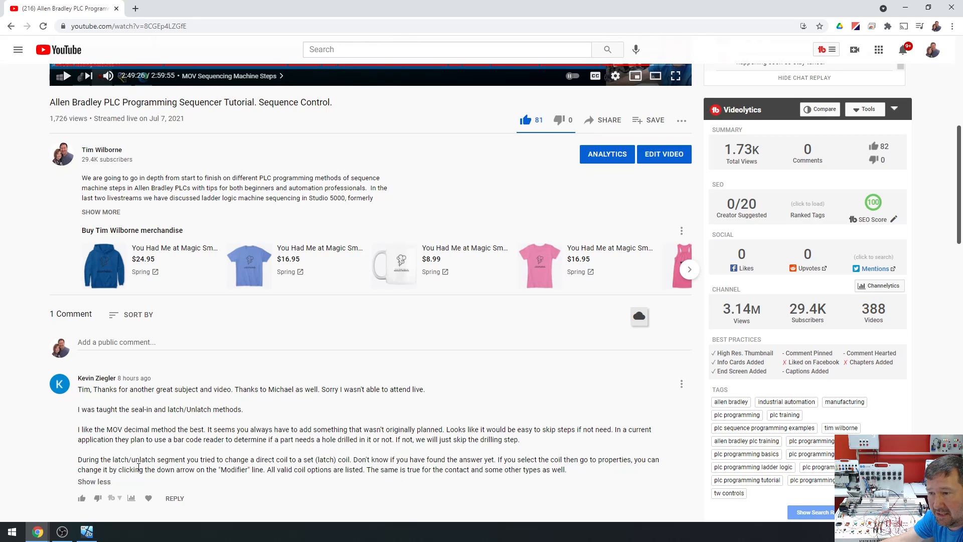
pyautogui.moveTo(363, 406)
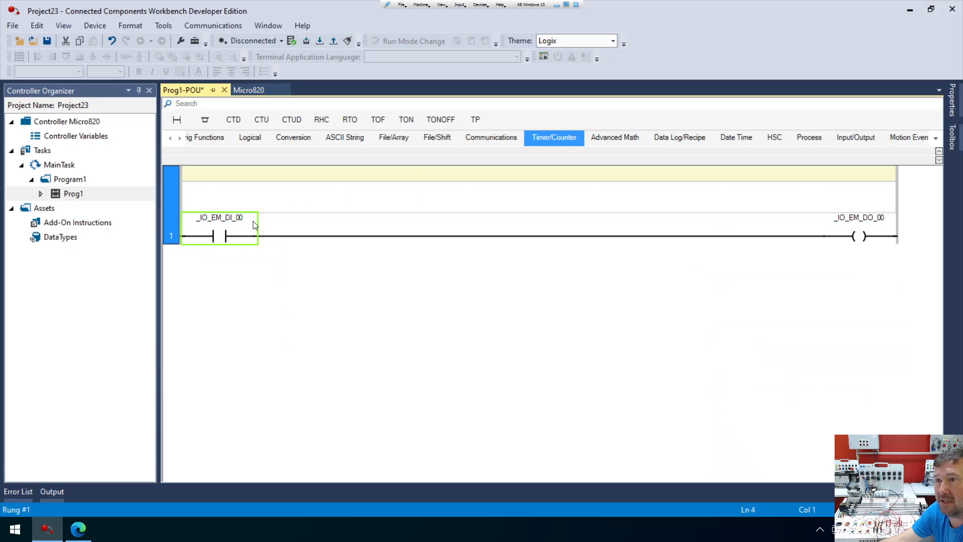
pyautogui.doubleClick(219, 218)
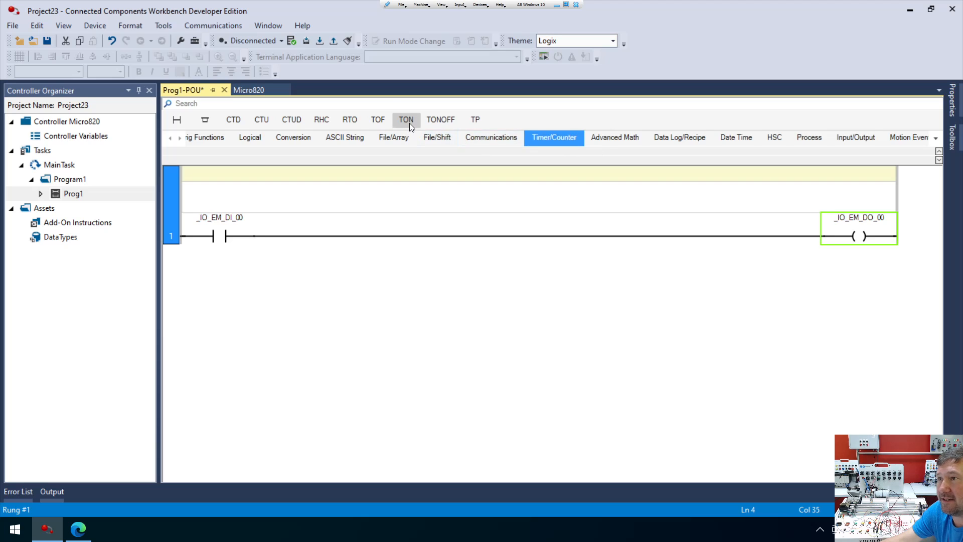
pyautogui.click(405, 120)
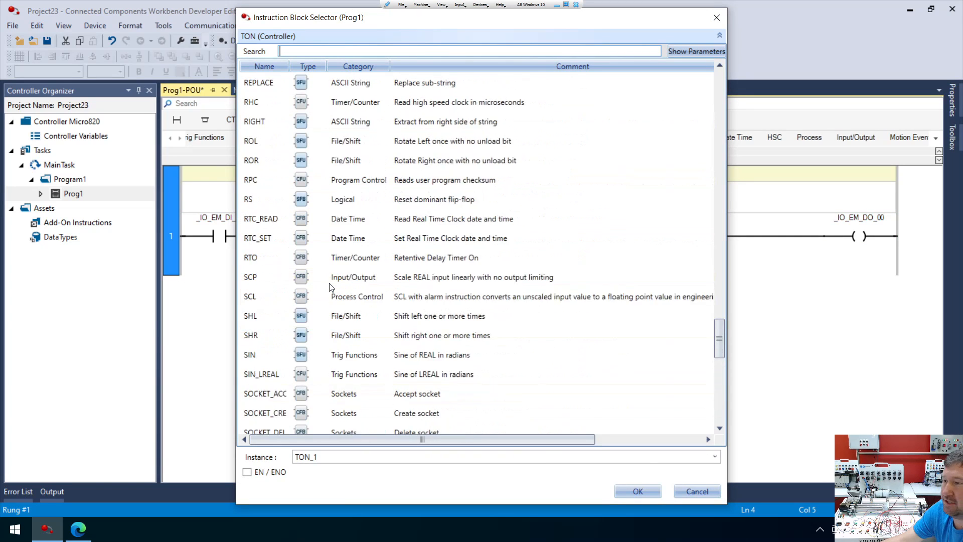
pyautogui.click(637, 491)
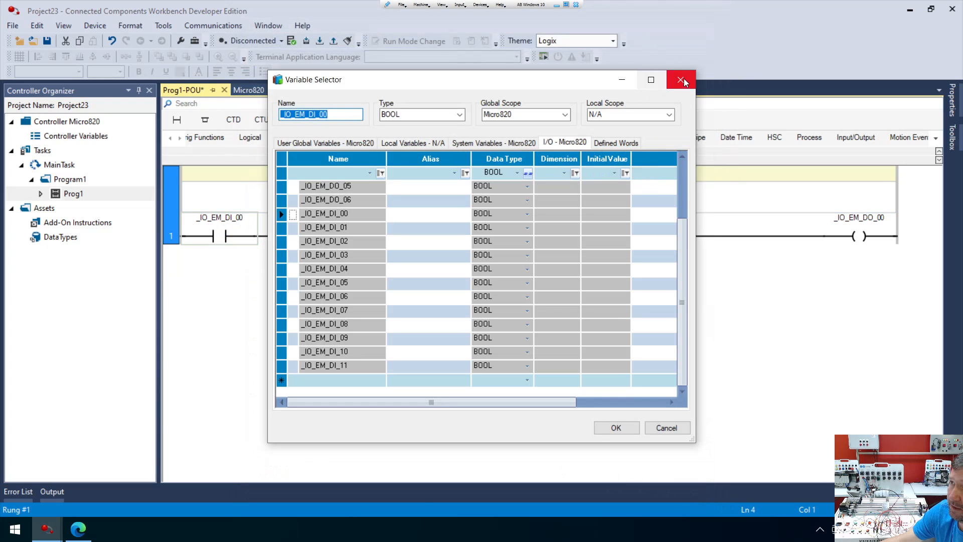
pyautogui.click(681, 80)
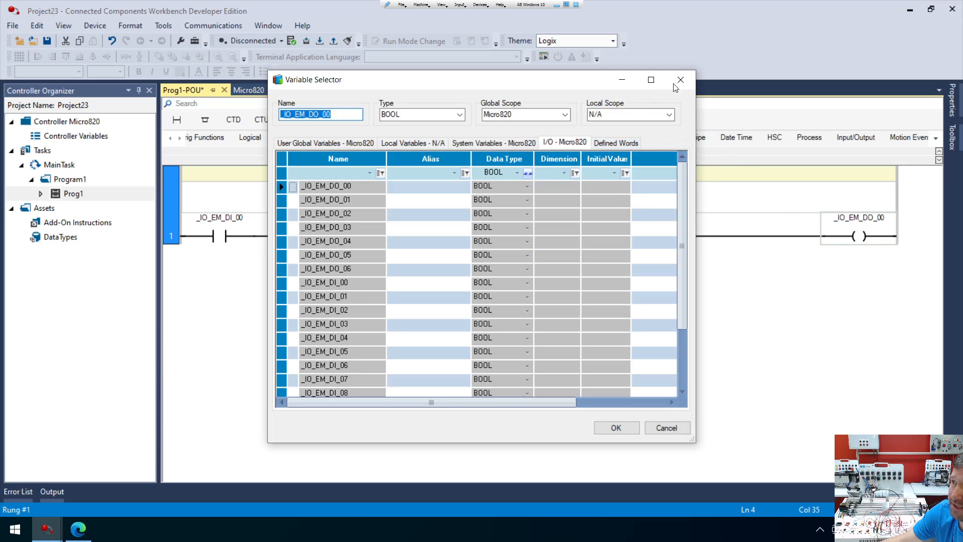
pyautogui.click(615, 427)
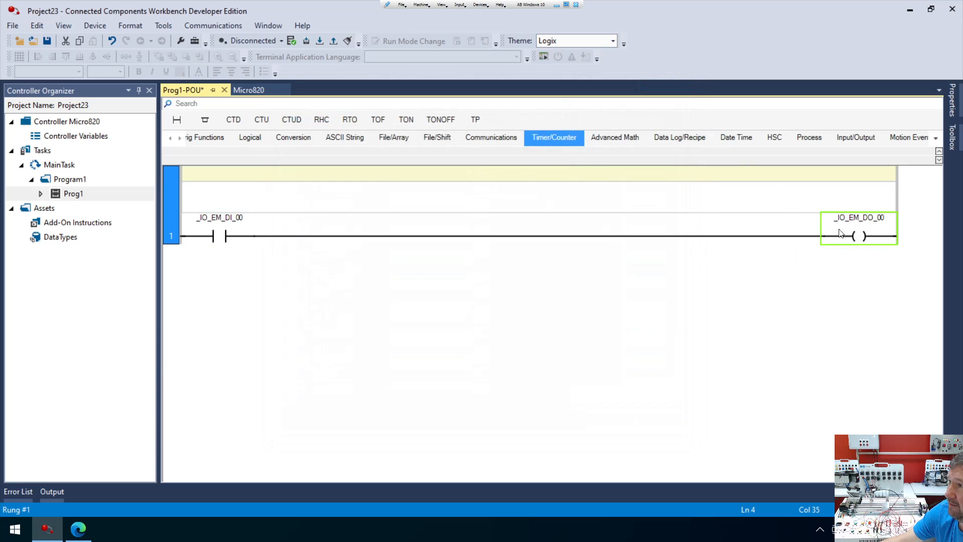
pyautogui.rightClick(859, 231)
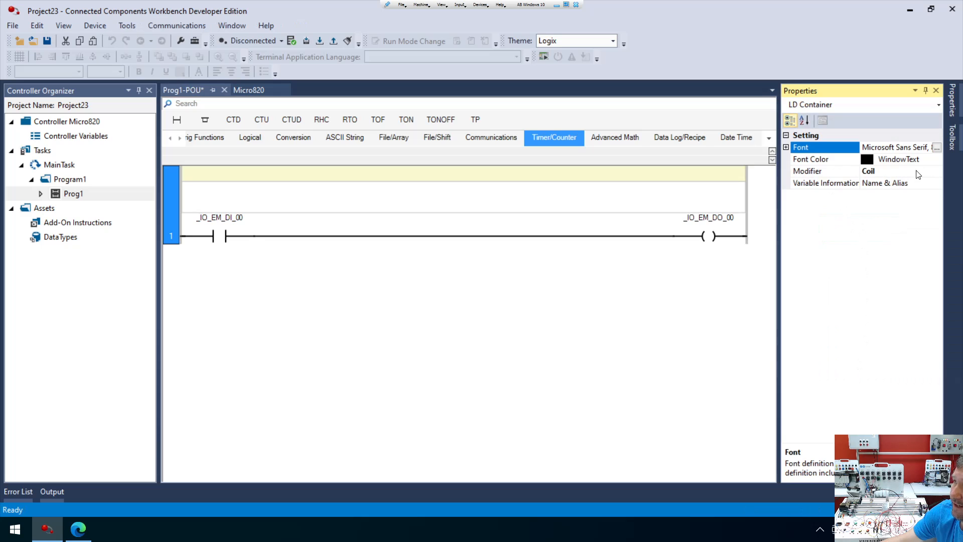
# - Set the _IO_EM_DO_00 coil's Modifier to Set Coil, then change it to Reset Coil
pyautogui.click(825, 171)
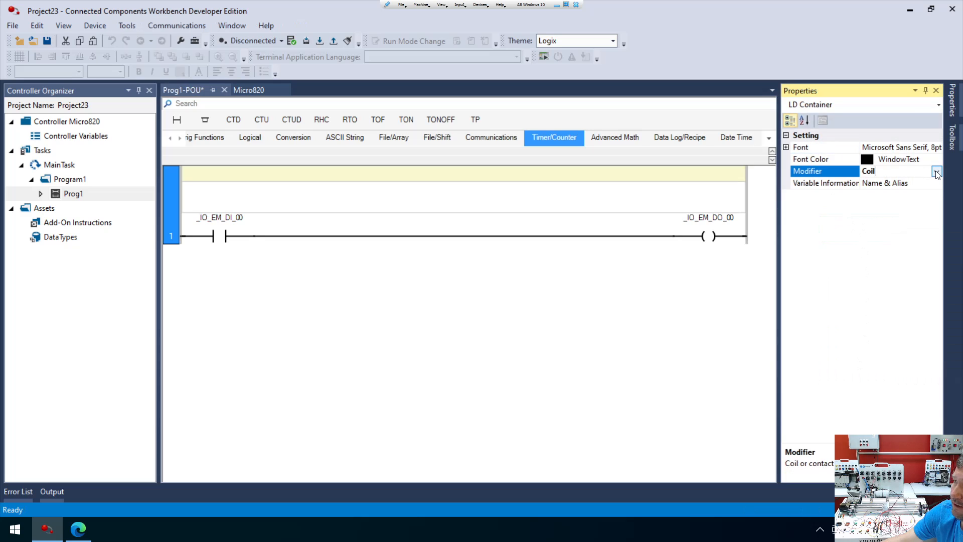
pyautogui.click(937, 171)
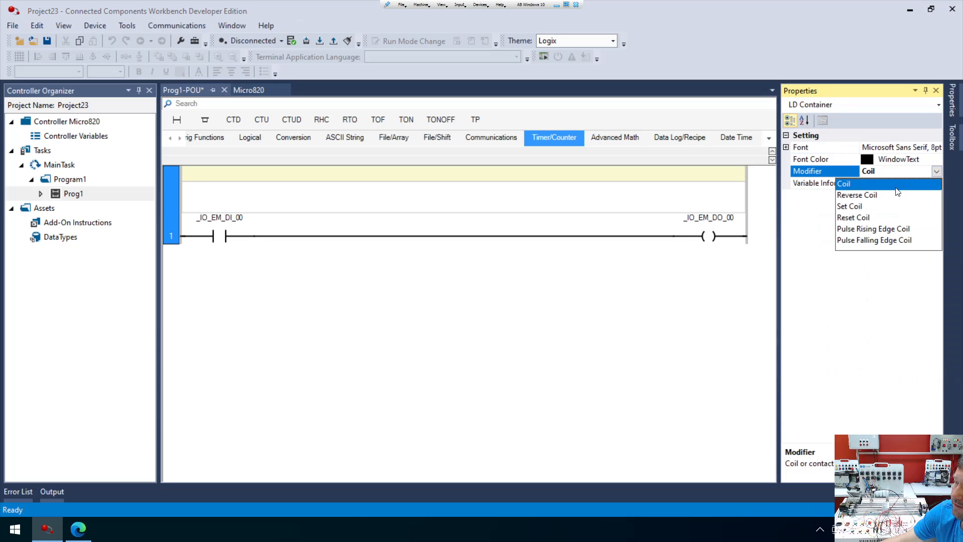
pyautogui.click(850, 206)
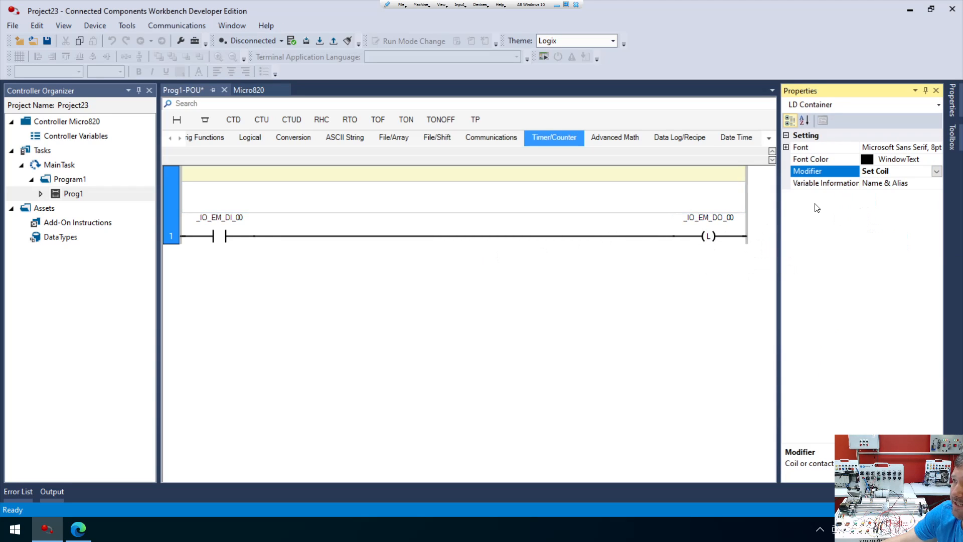
pyautogui.click(937, 170)
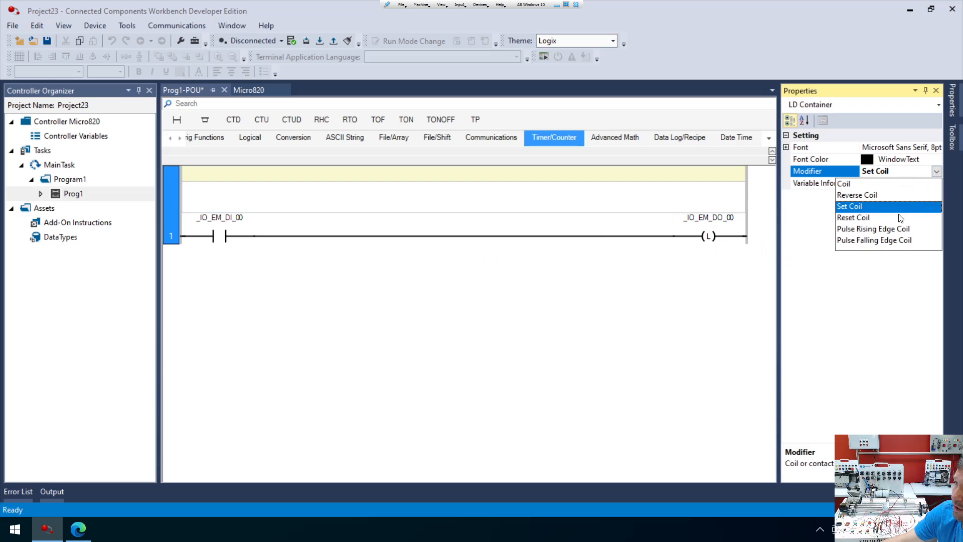
pyautogui.click(853, 218)
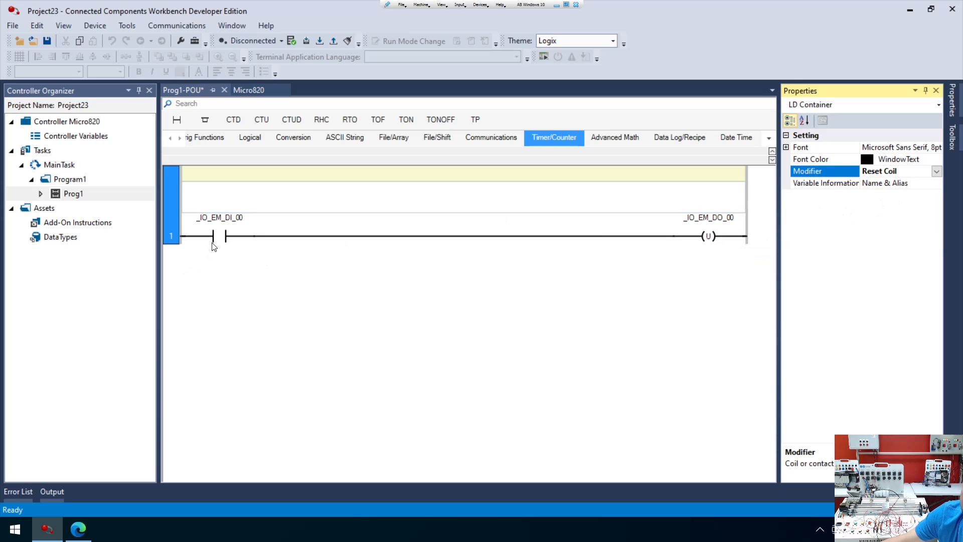
# - Set the _IO_EM_DI_00 contact's Modifier to Reverse Contact (normally closed)
pyautogui.click(213, 234)
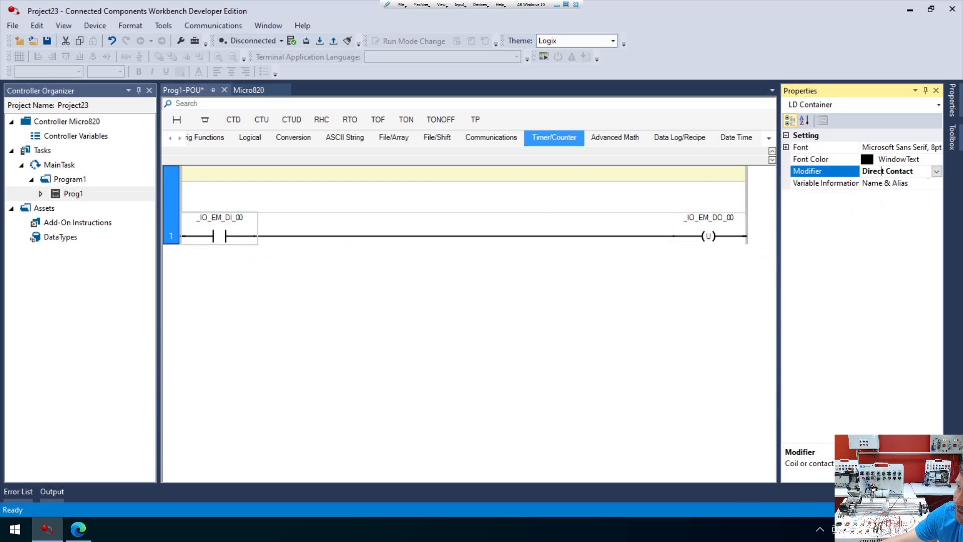
pyautogui.click(936, 171)
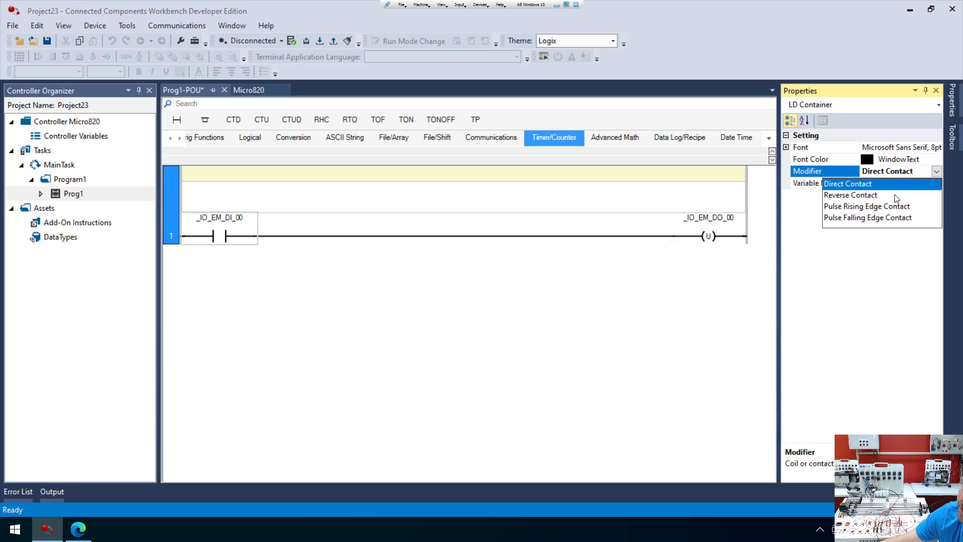
pyautogui.click(850, 195)
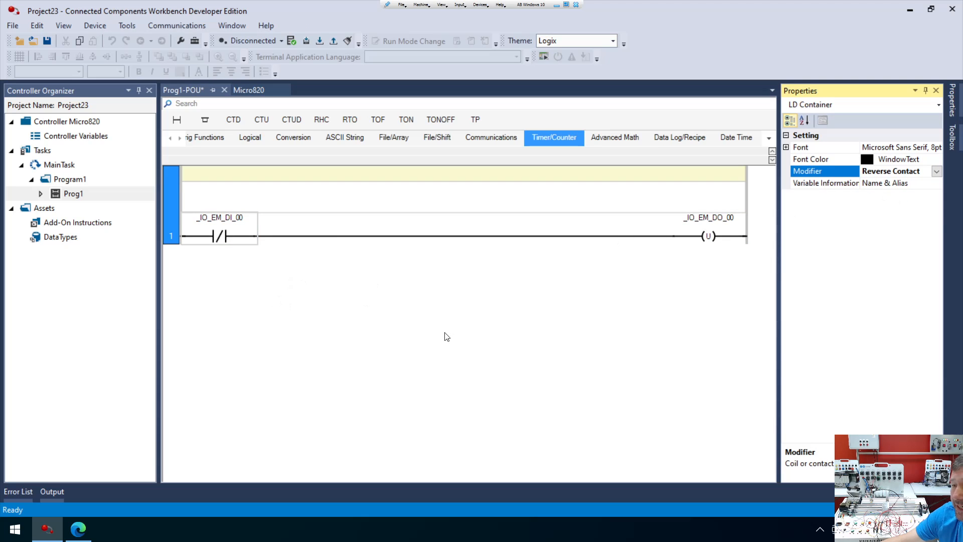